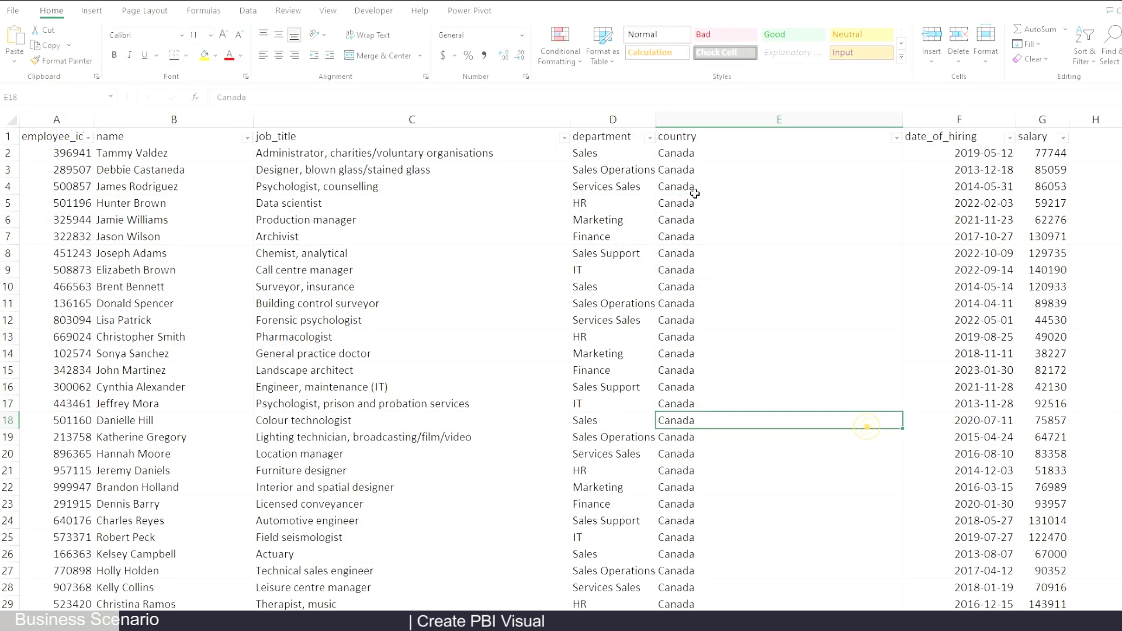
Review the country column of the employee workbook in Excel.
click(779, 119)
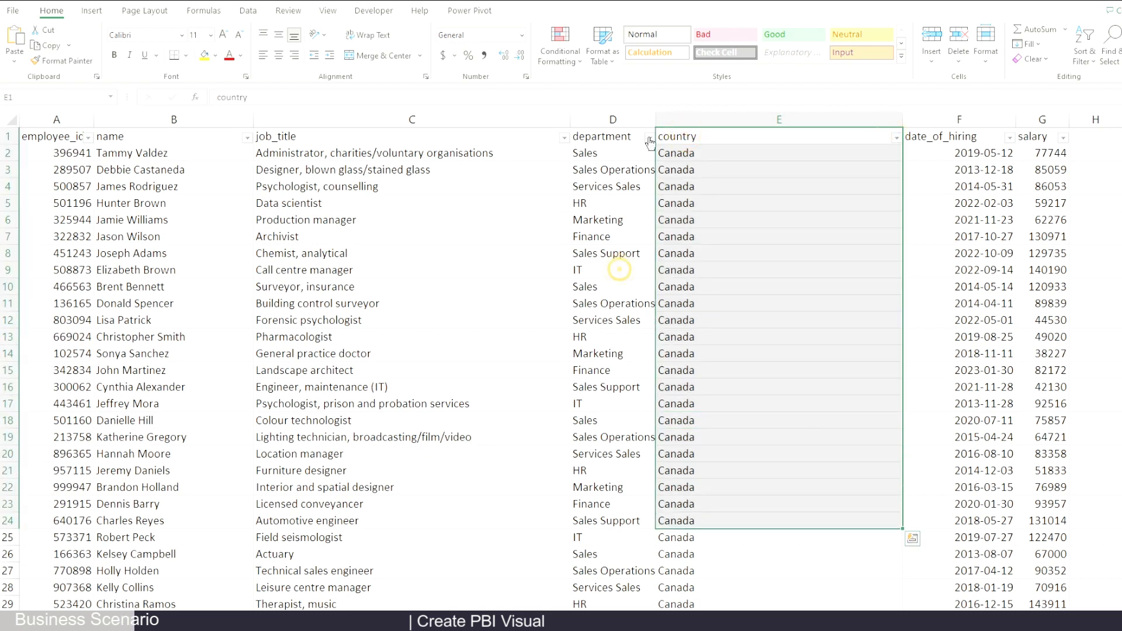
click(605, 486)
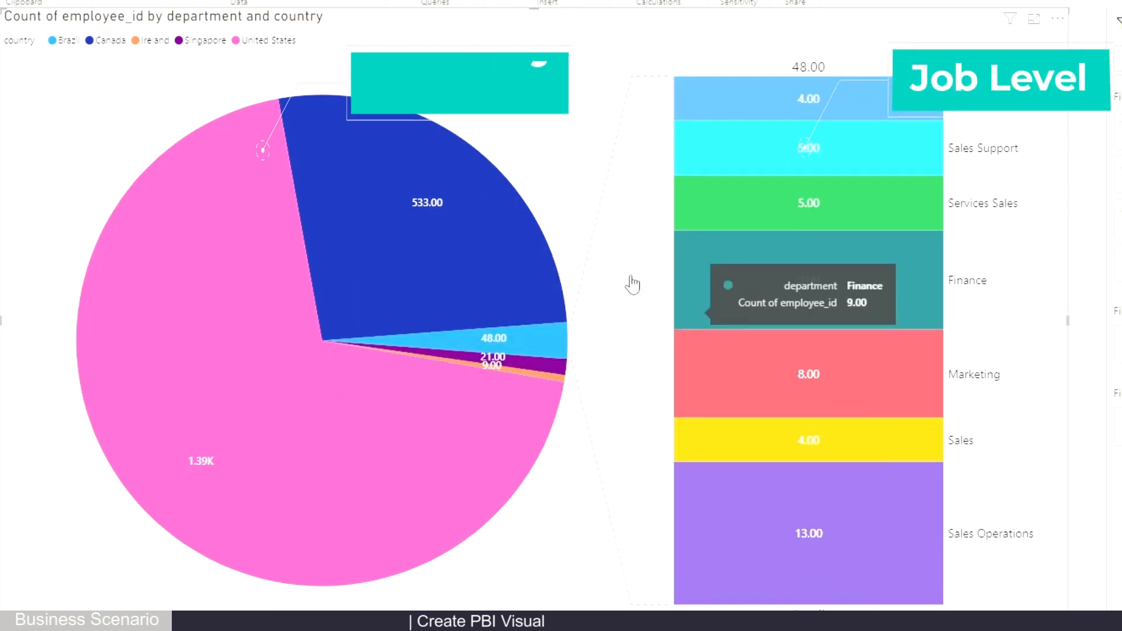
mouse_move(542, 290)
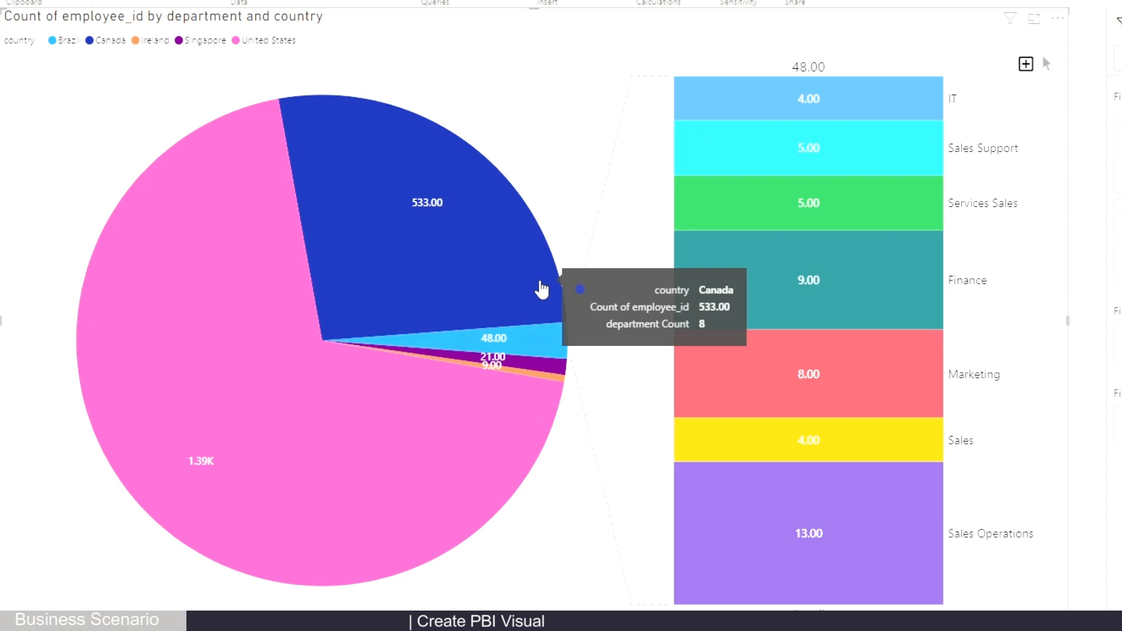
mouse_move(478, 290)
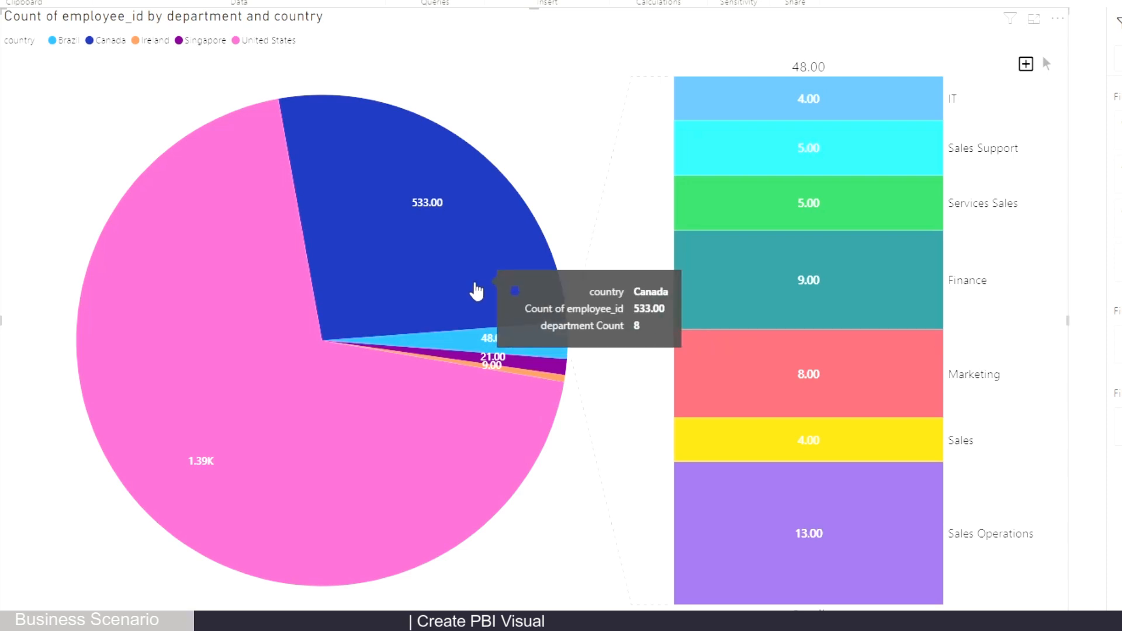
mouse_move(444, 443)
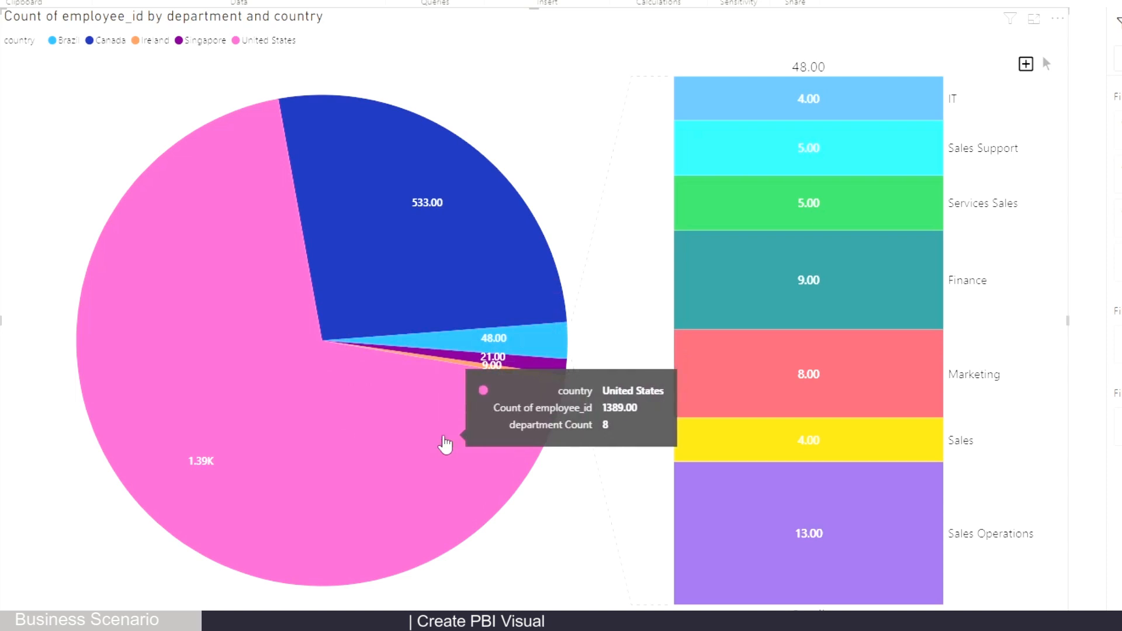
mouse_move(305, 260)
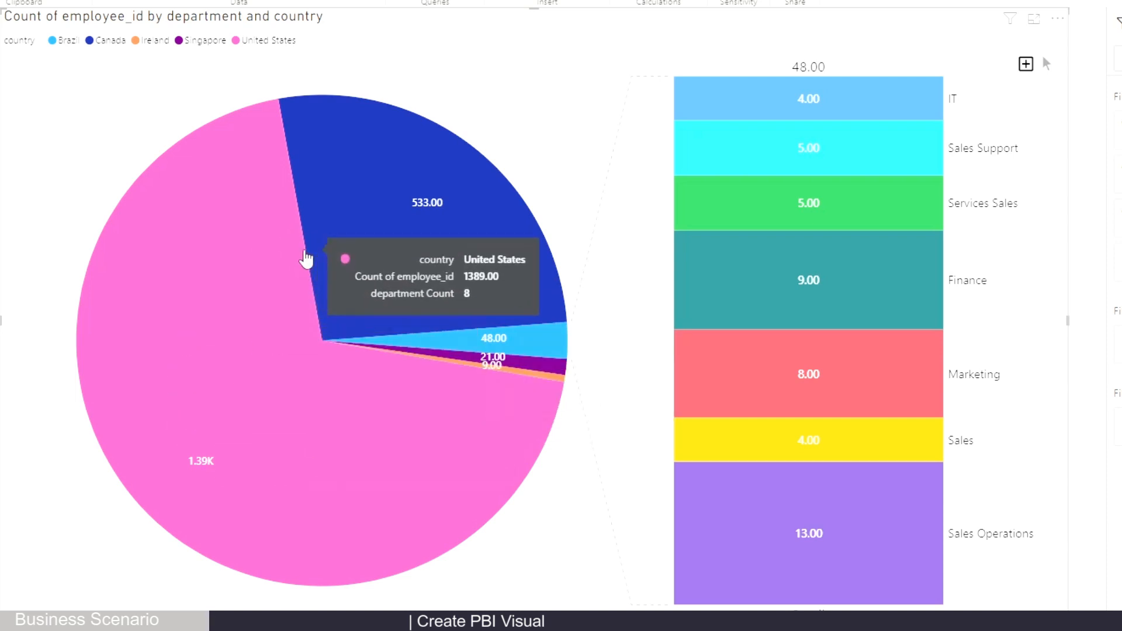
mouse_move(436, 367)
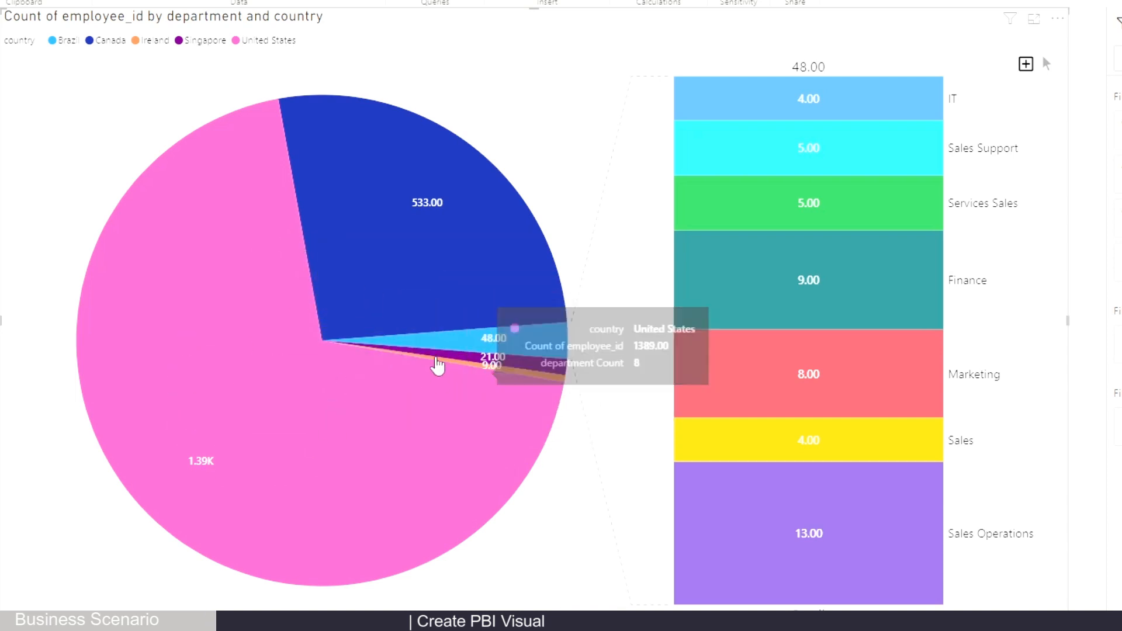
mouse_move(558, 374)
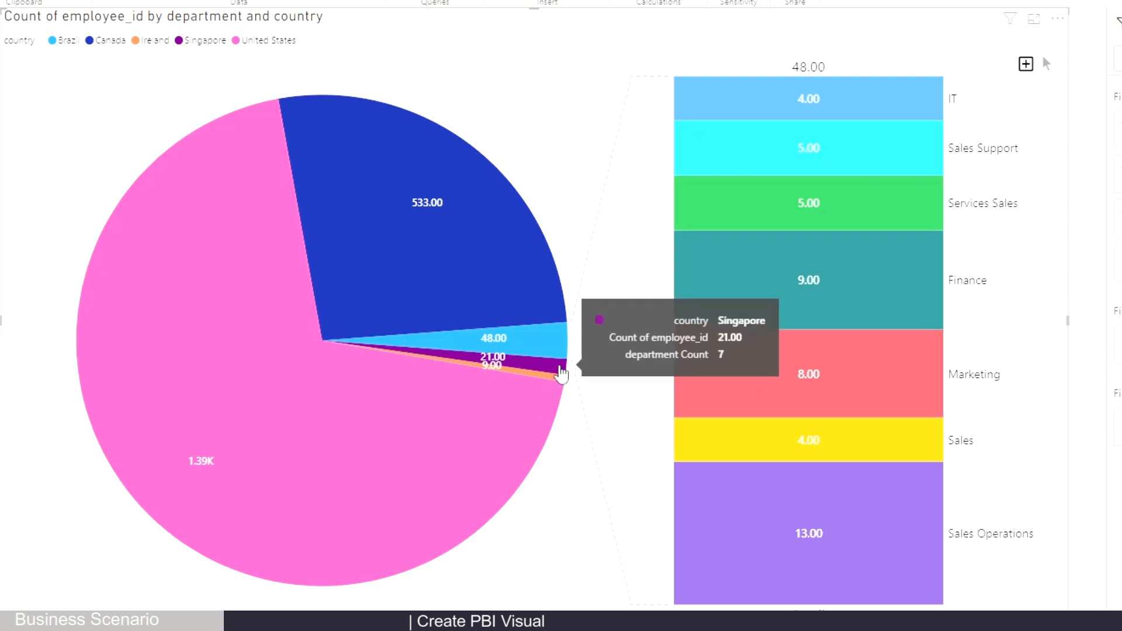
mouse_move(526, 354)
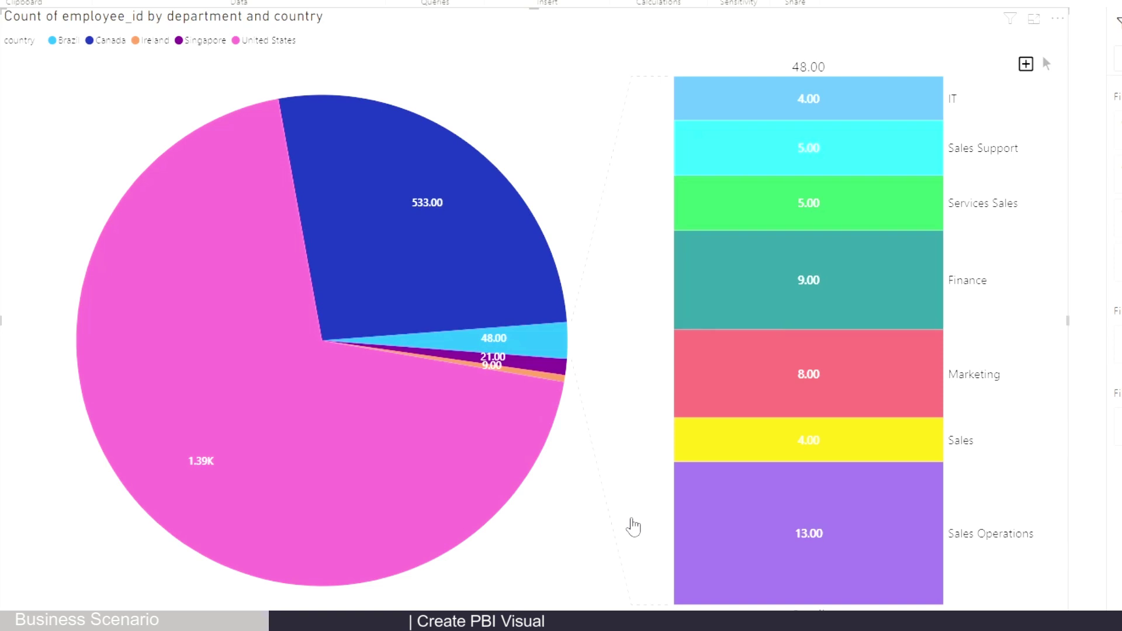
mouse_move(272, 424)
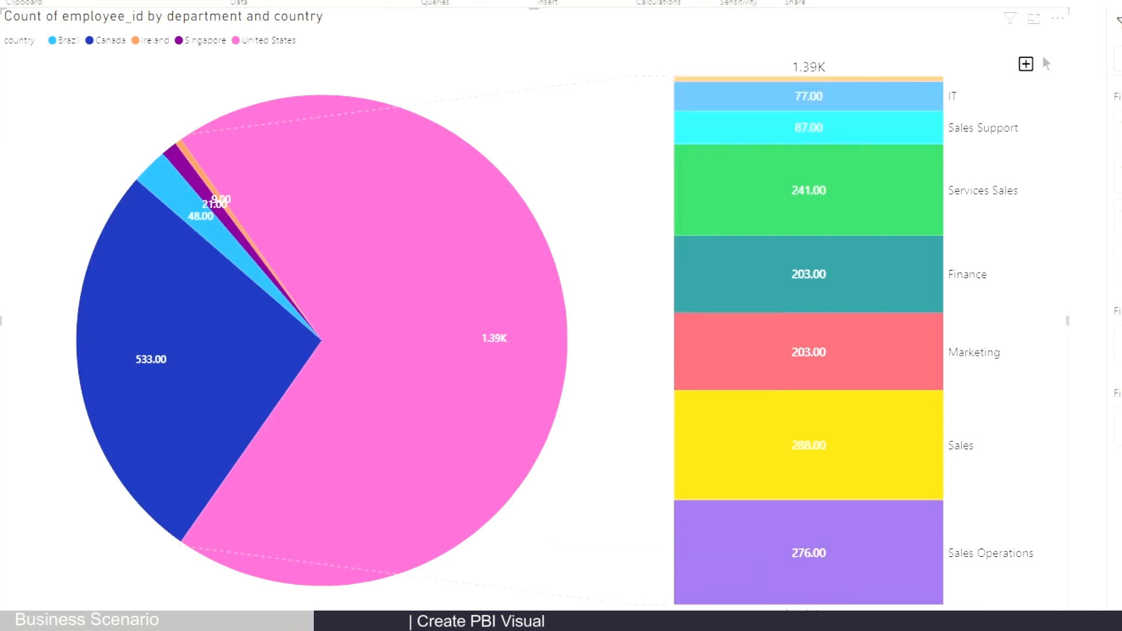
mouse_move(578, 465)
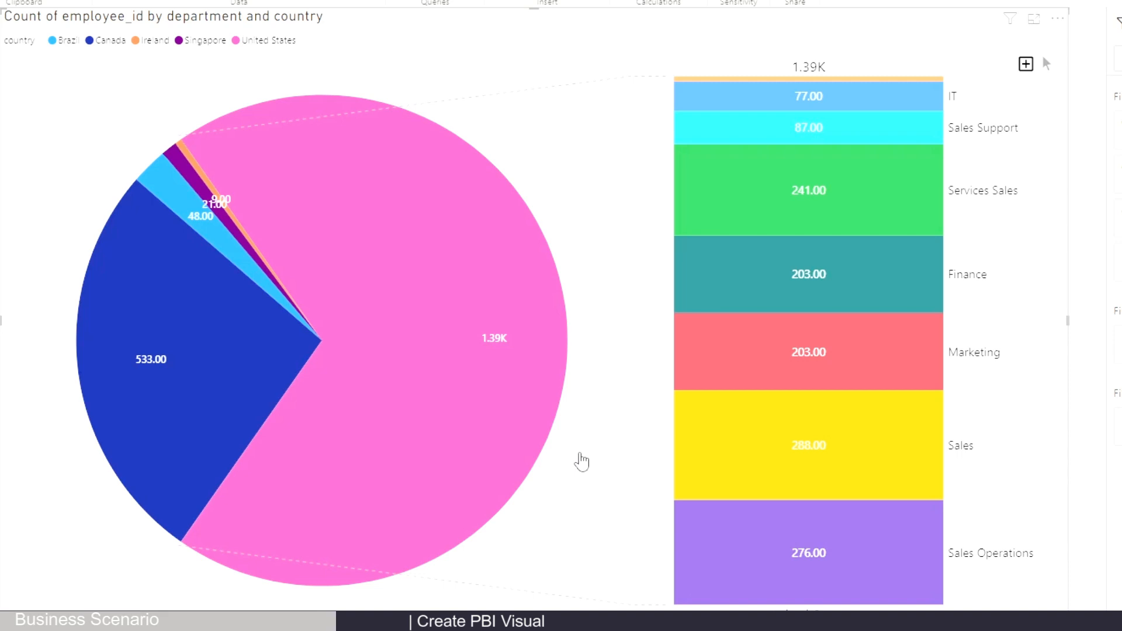
mouse_move(189, 215)
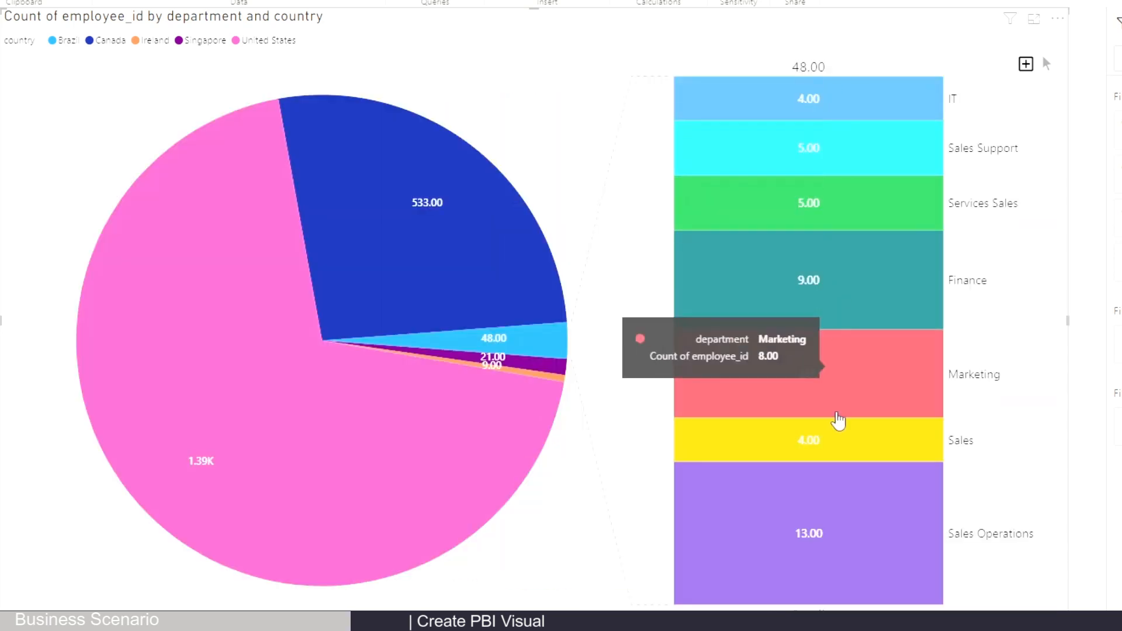
mouse_move(898, 327)
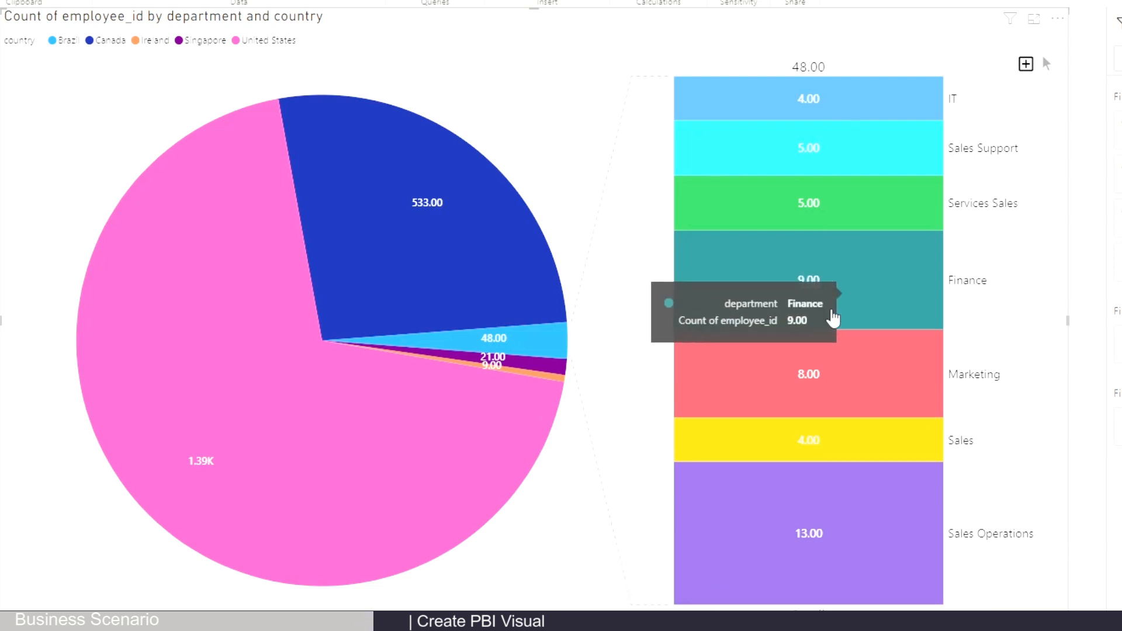
mouse_move(542, 377)
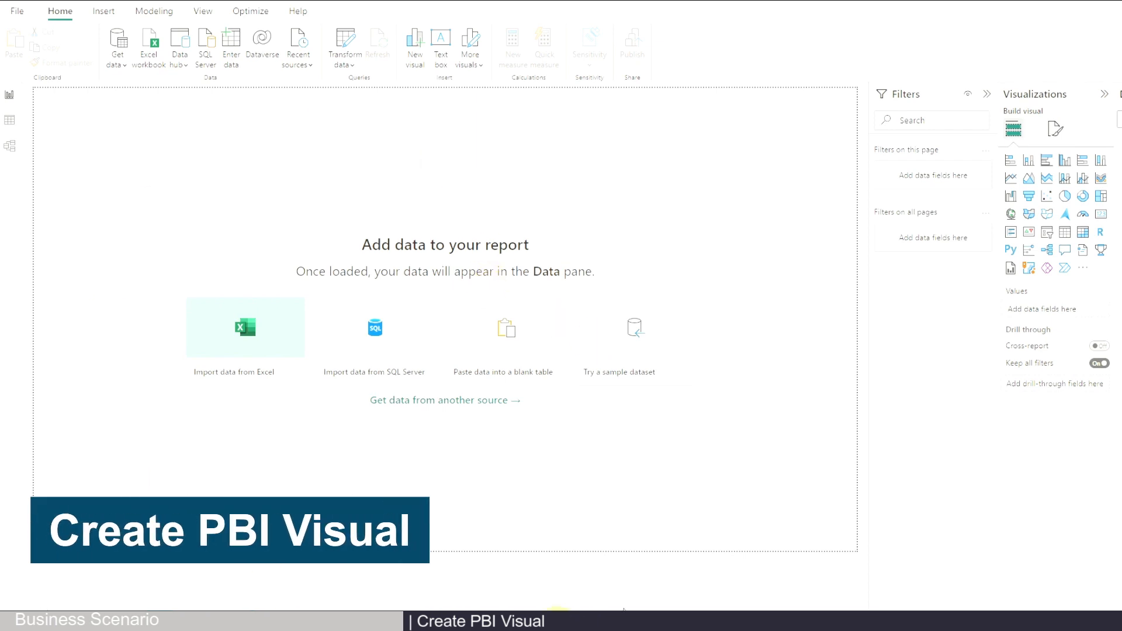
mouse_move(529, 162)
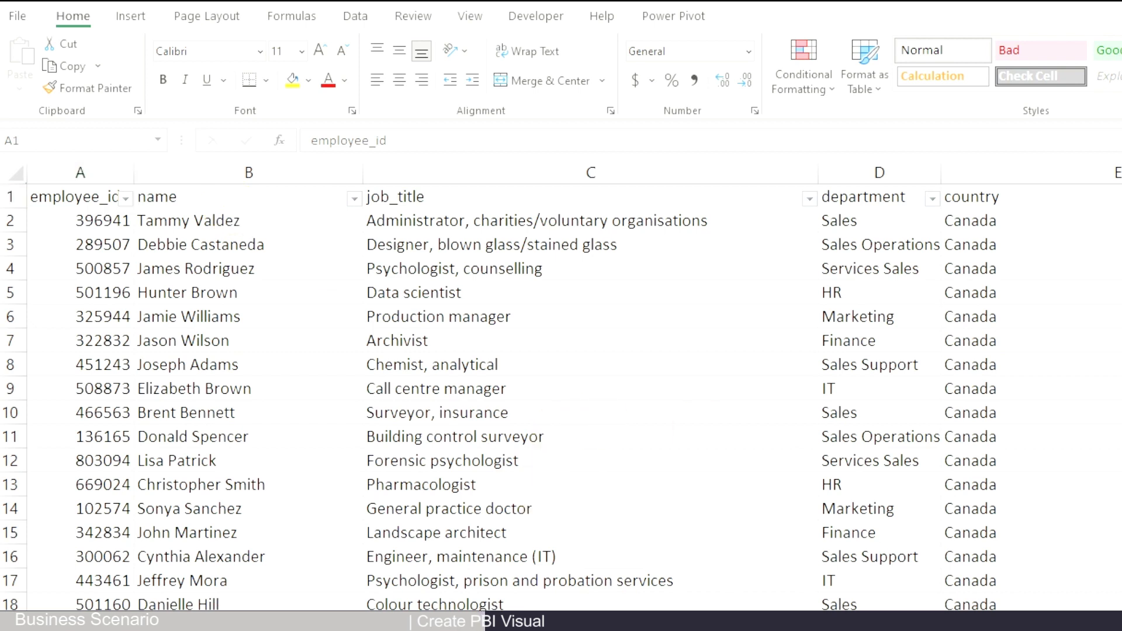
Load the employee_records table from the employee Excel workbook via Get data.
click(169, 71)
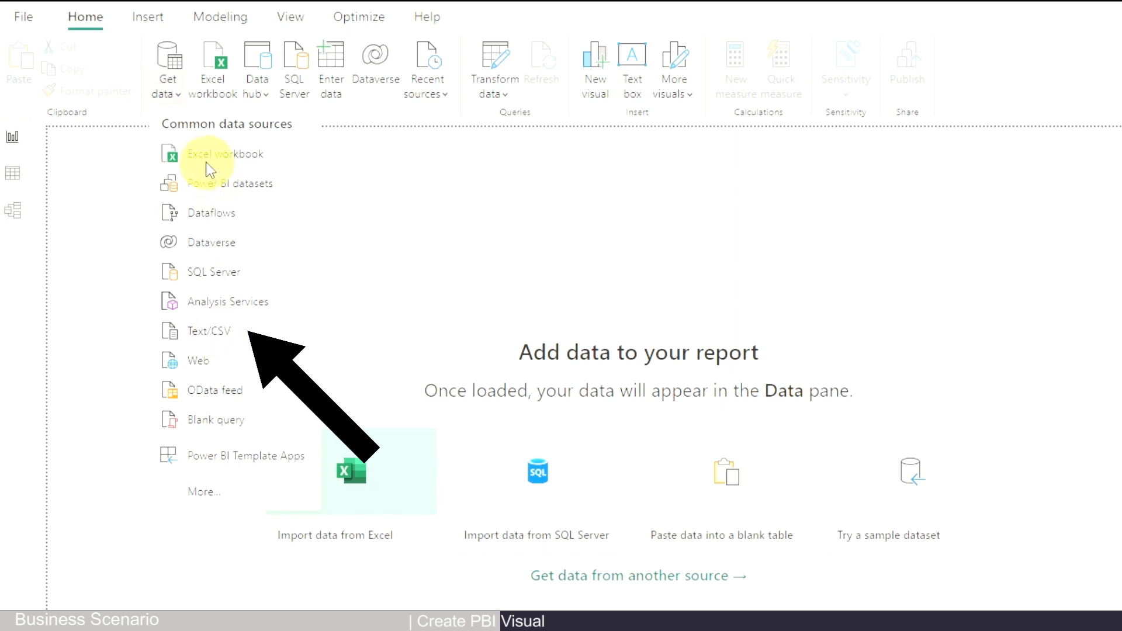
mouse_move(220, 343)
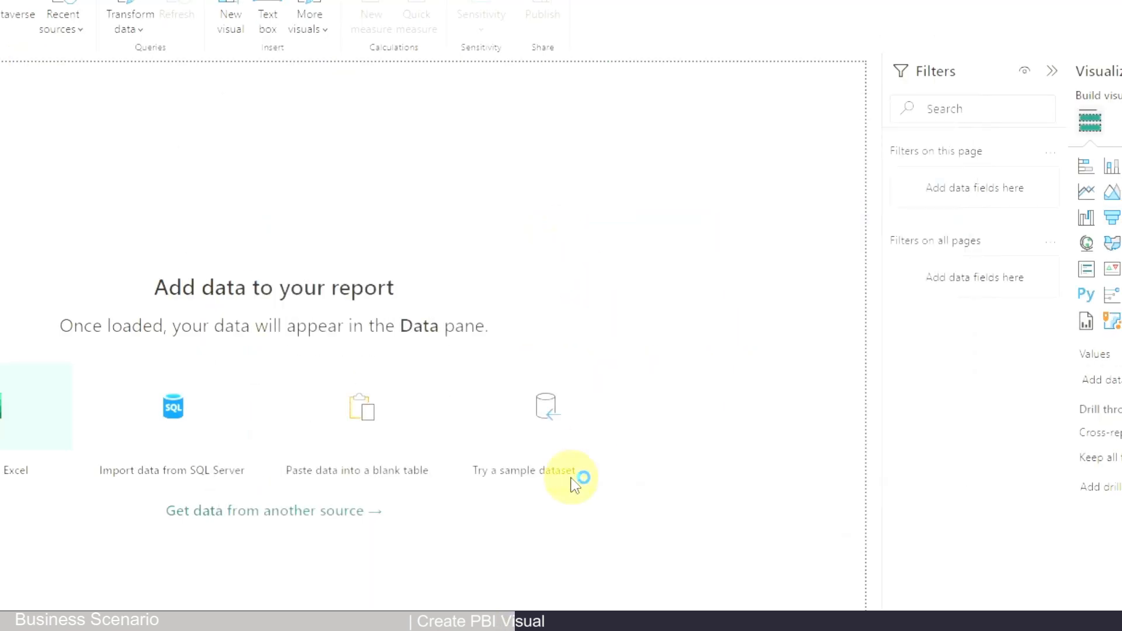
click(523, 470)
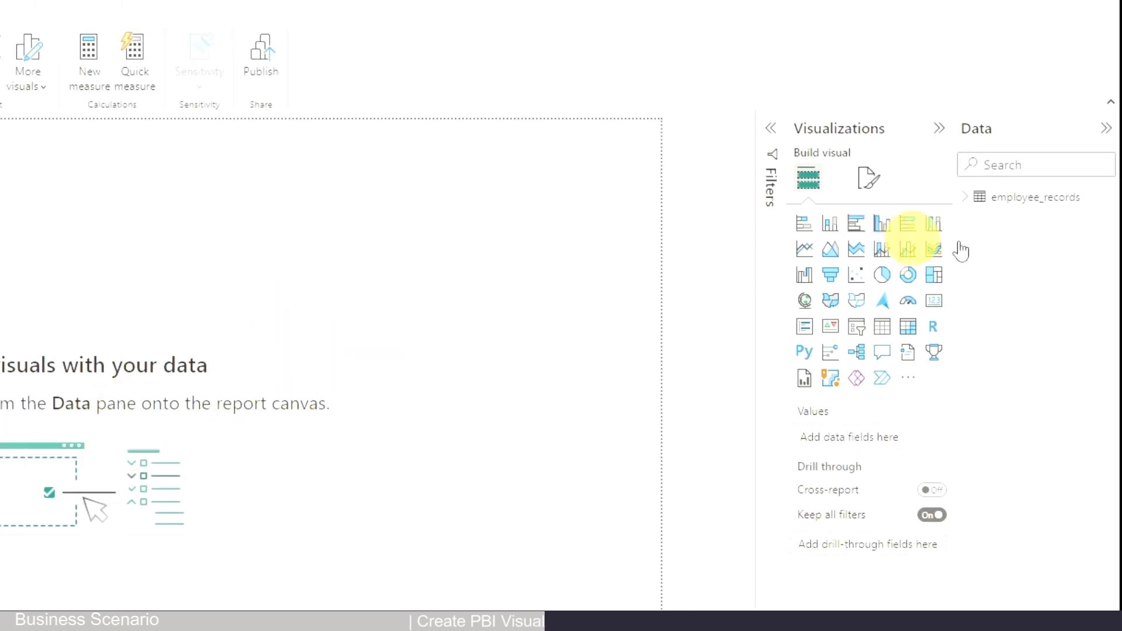
Expand employee_records to list its fields and browse Get more visuals.
click(964, 196)
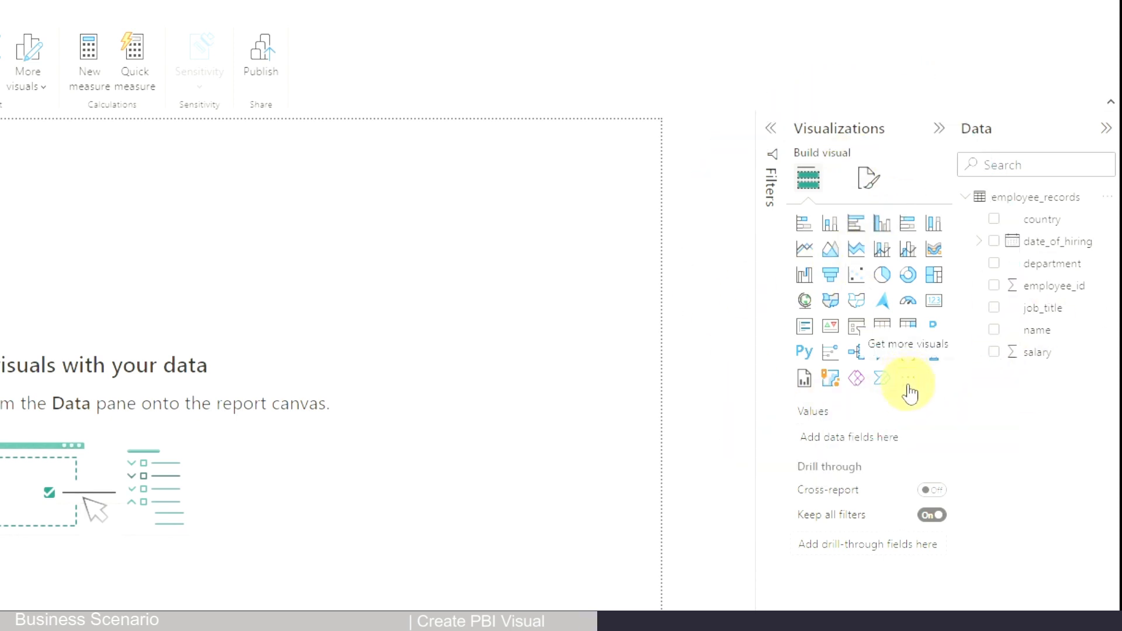
click(907, 378)
text(b)
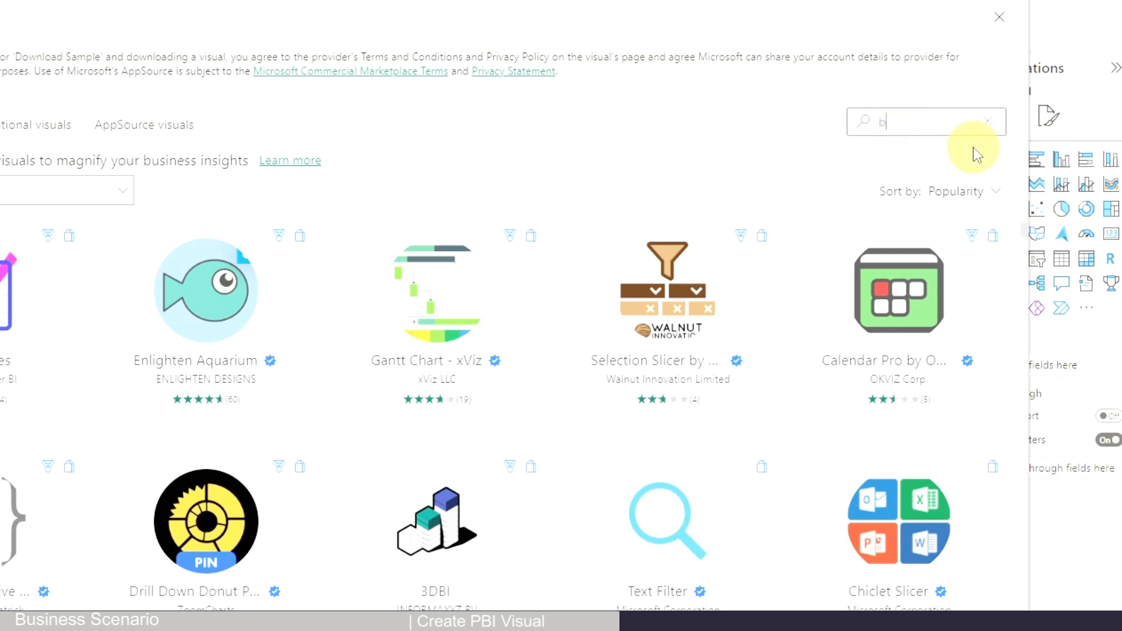
Import Datellers' Bar of Pie visual from the marketplace and place it on the canvas.
text(ar of)
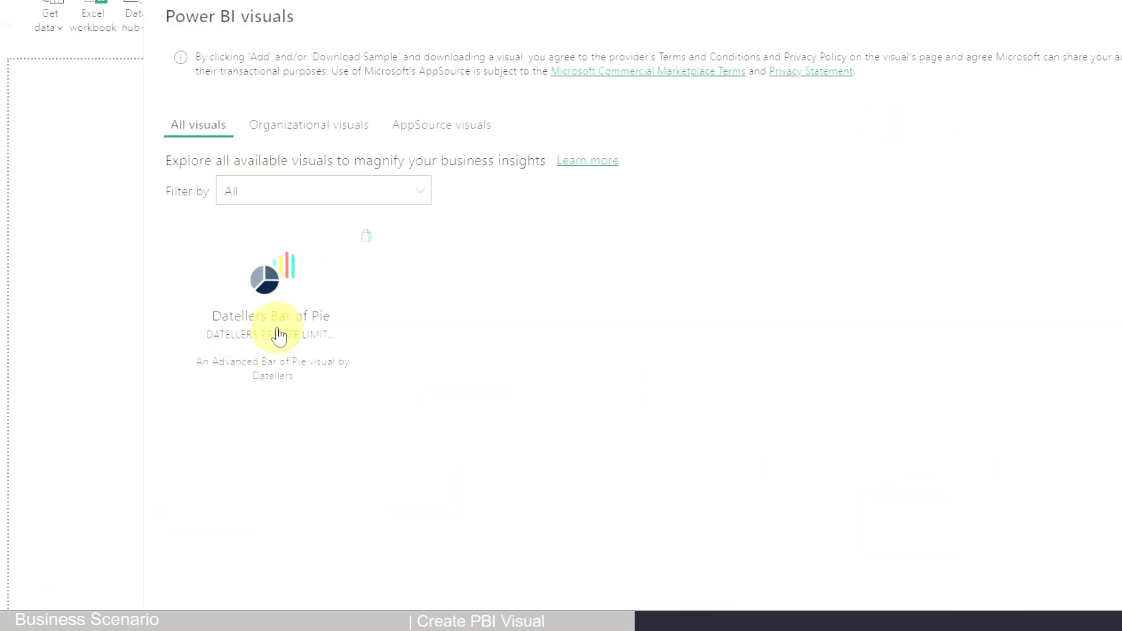
click(278, 335)
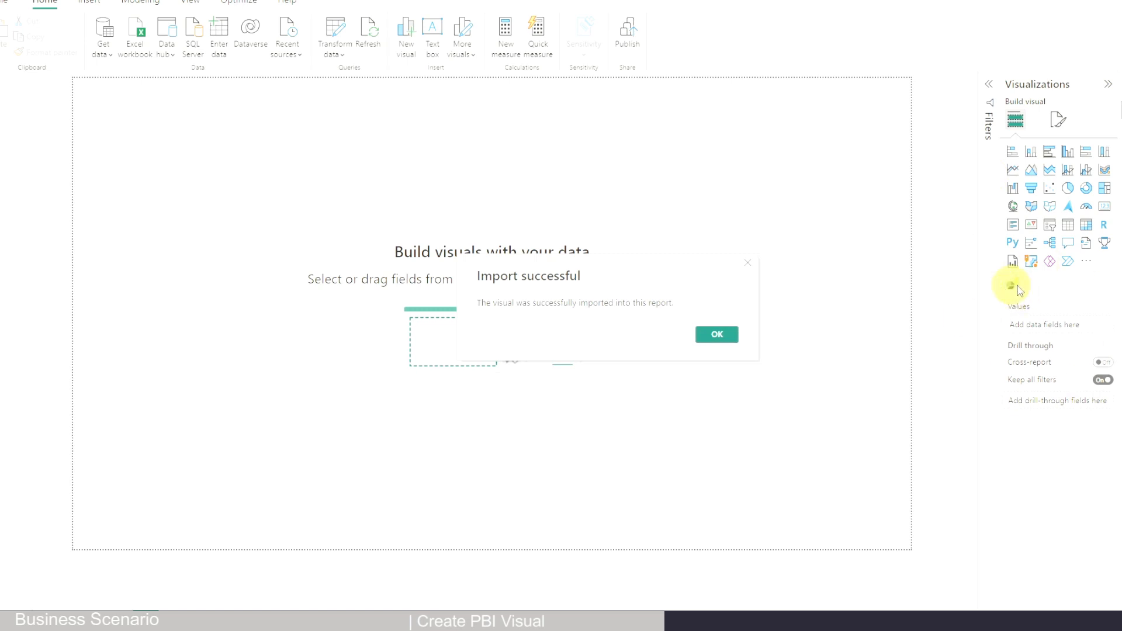
mouse_move(900, 351)
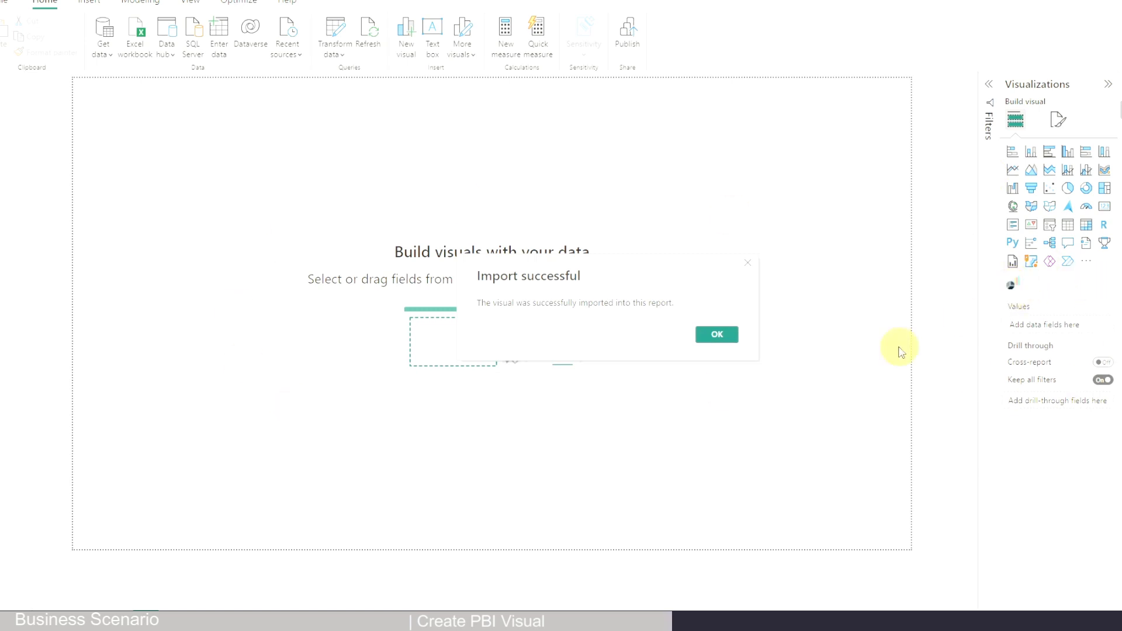
click(717, 334)
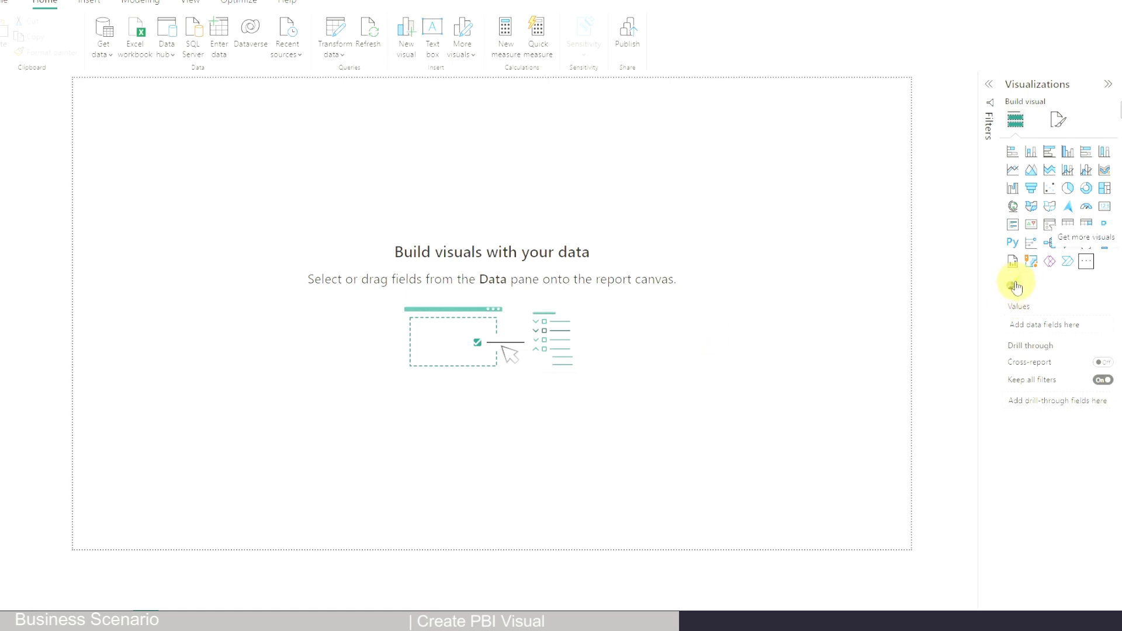
click(1012, 282)
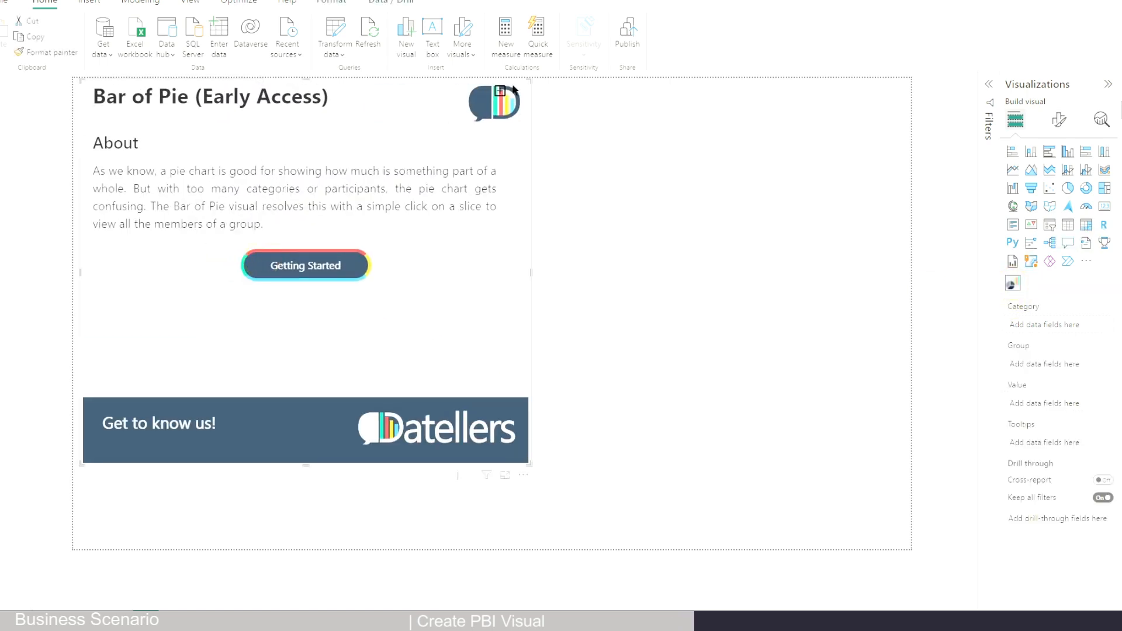
mouse_move(1064, 252)
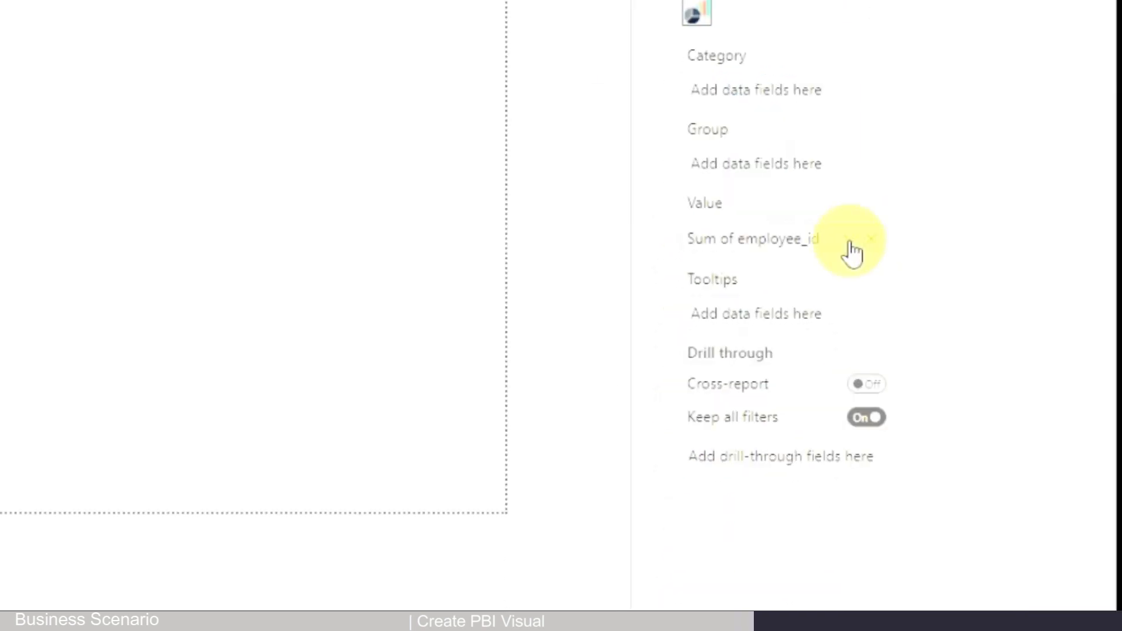
Summarize employee_id as Count and add department as the group field.
click(854, 238)
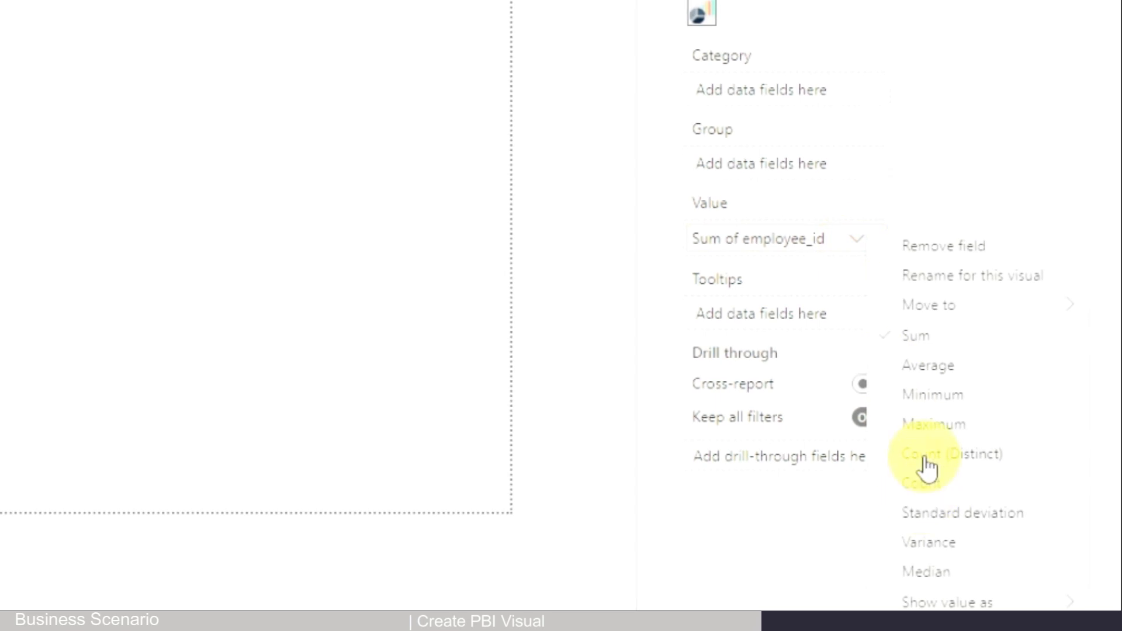
click(934, 455)
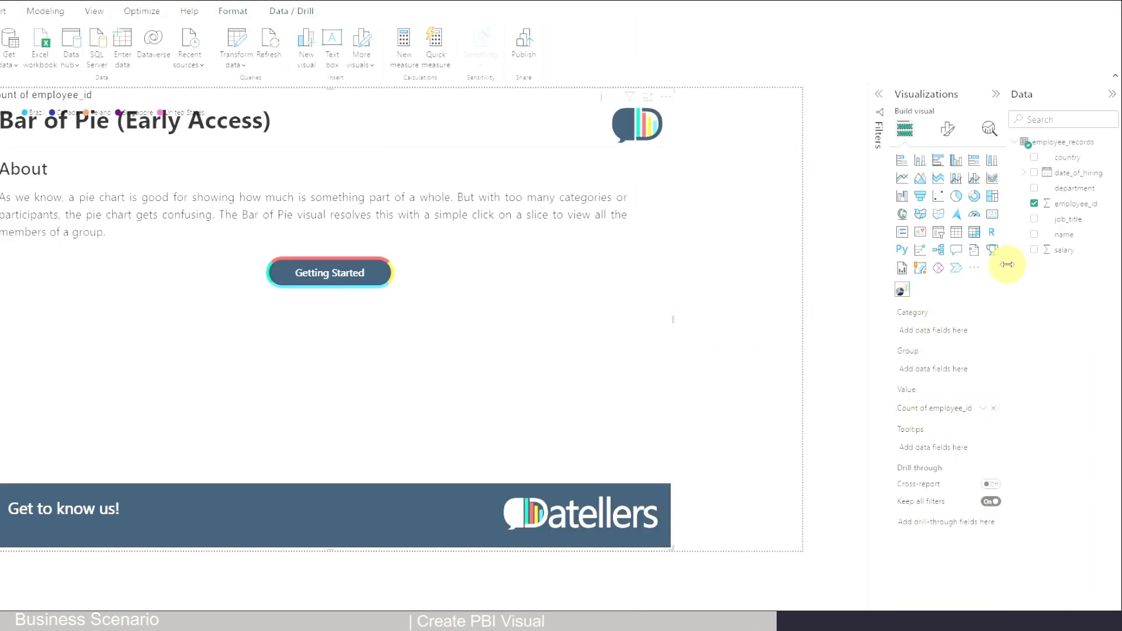
drag(1075, 187, 944, 329)
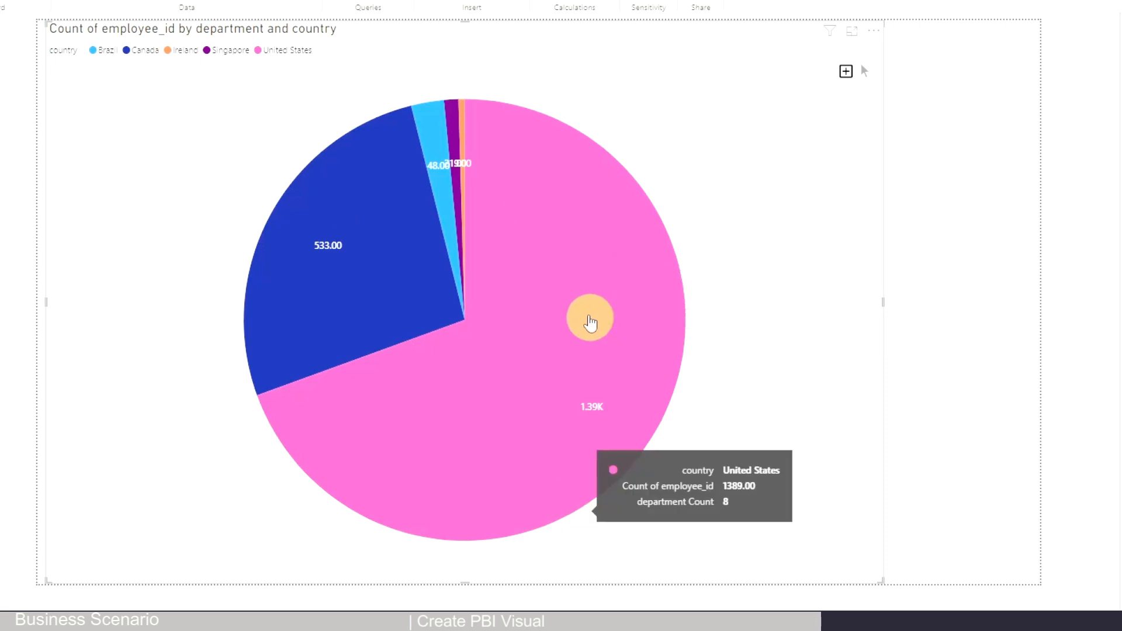
mouse_move(524, 329)
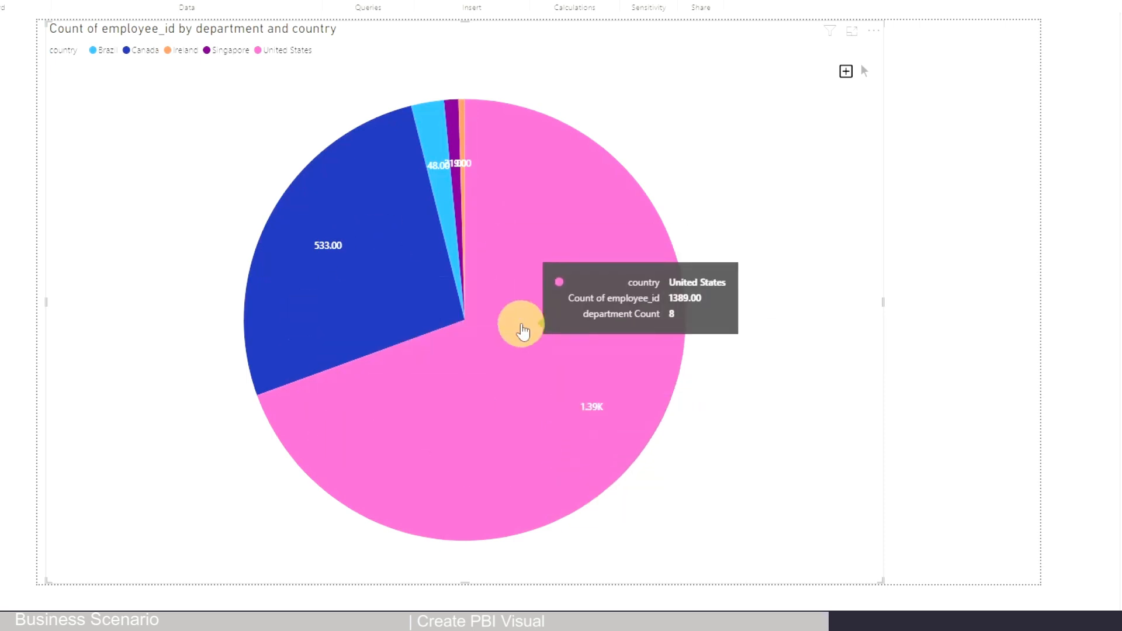
mouse_move(541, 406)
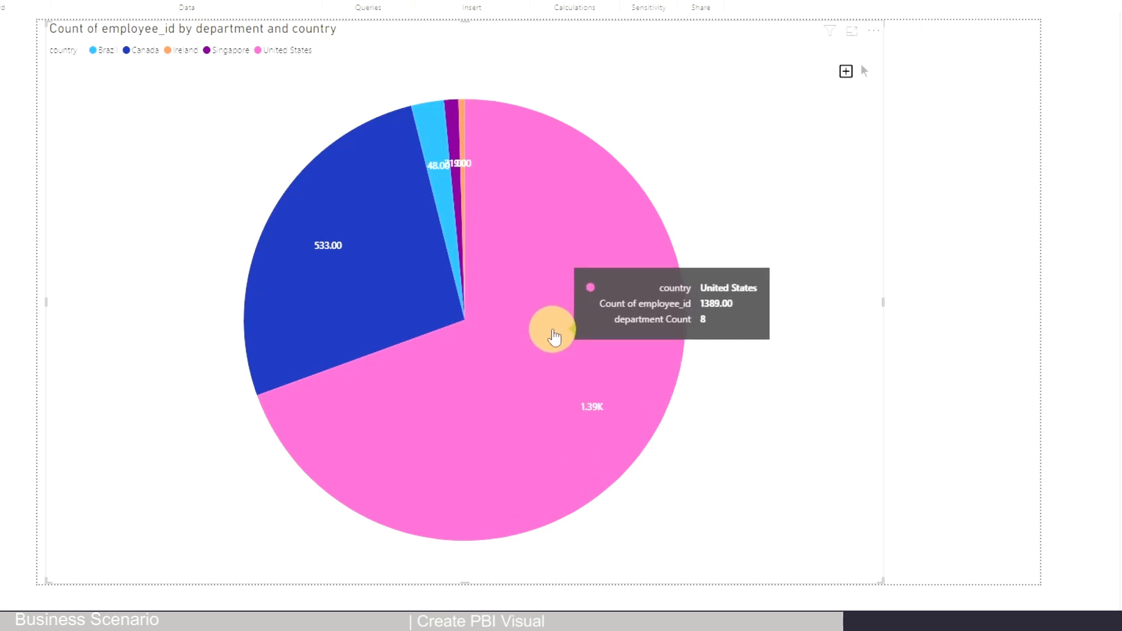
mouse_move(456, 151)
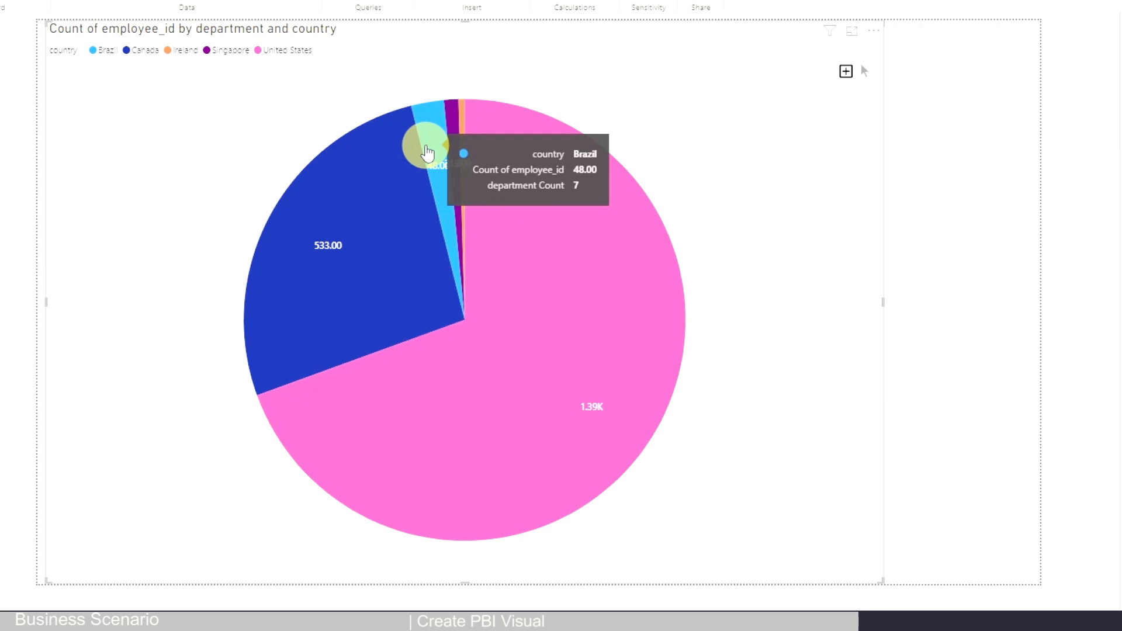
mouse_move(555, 370)
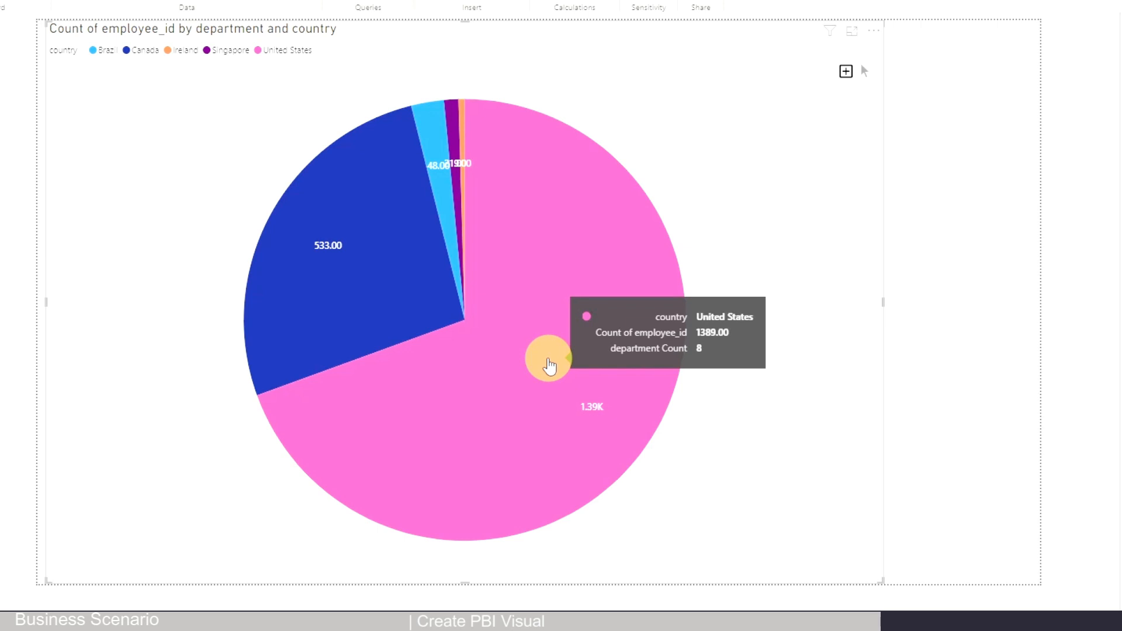
Select the United States slice to show its department breakdown bar.
click(547, 360)
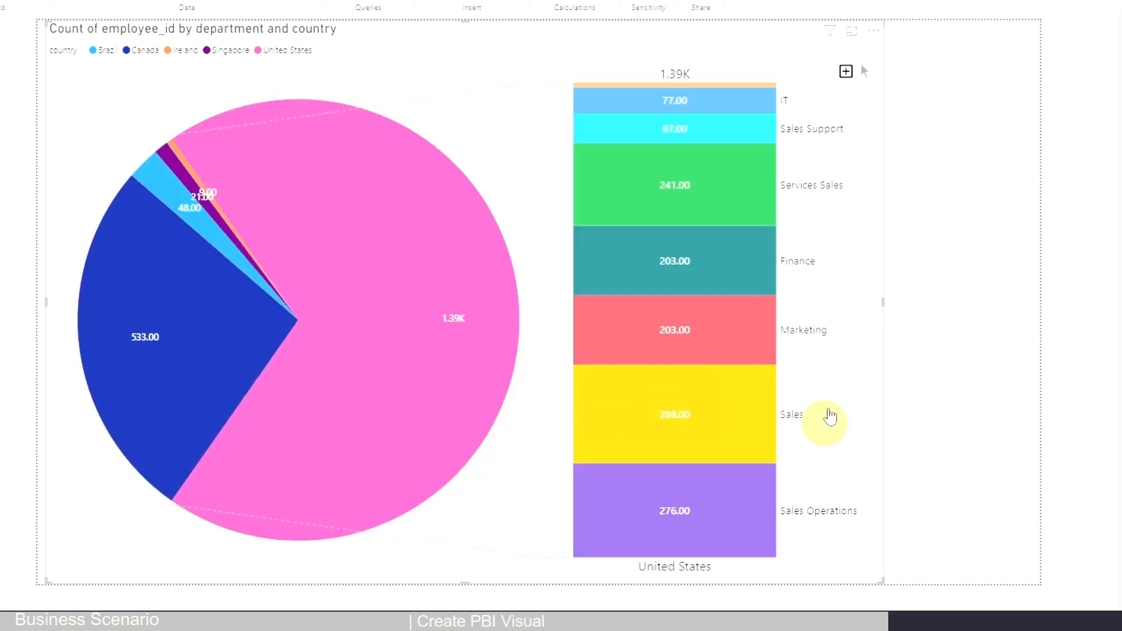
mouse_move(737, 168)
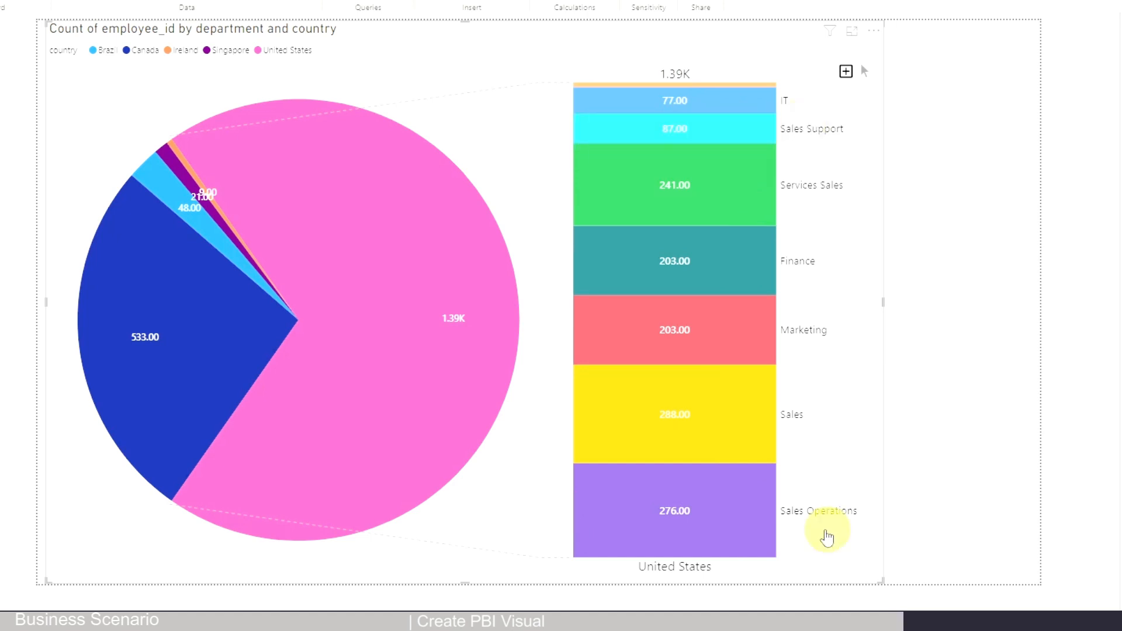
mouse_move(685, 582)
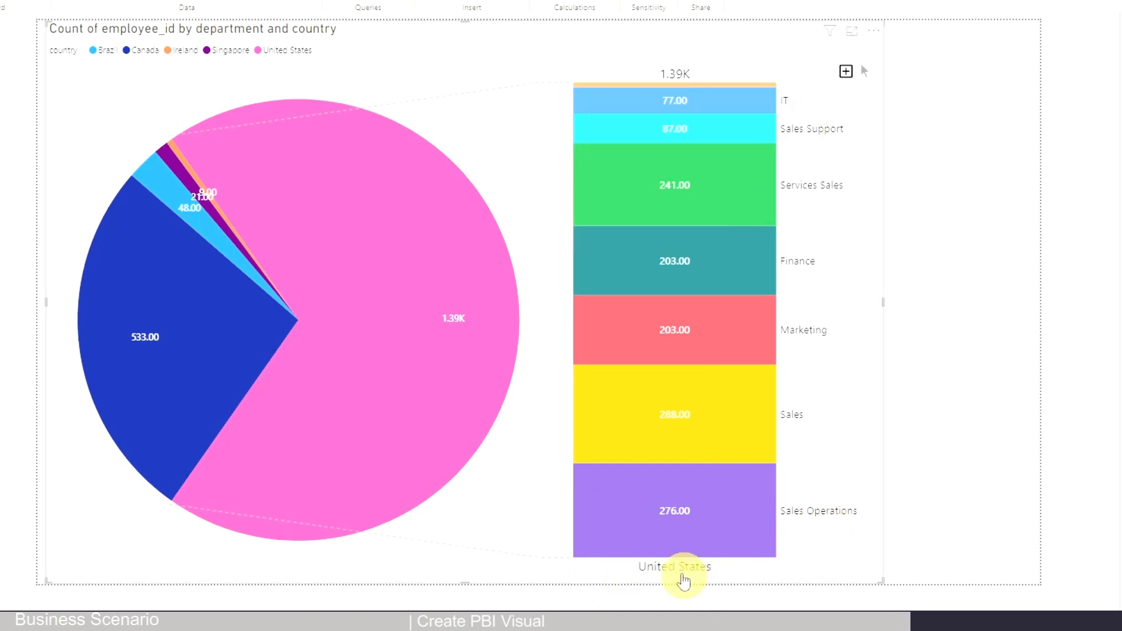
mouse_move(163, 166)
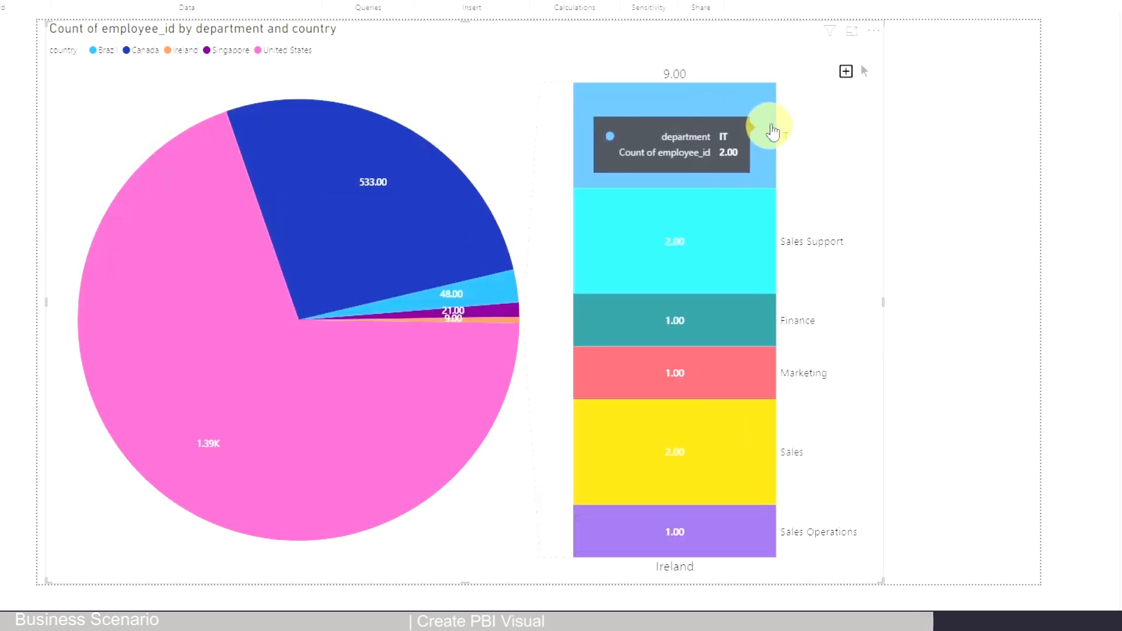
mouse_move(824, 349)
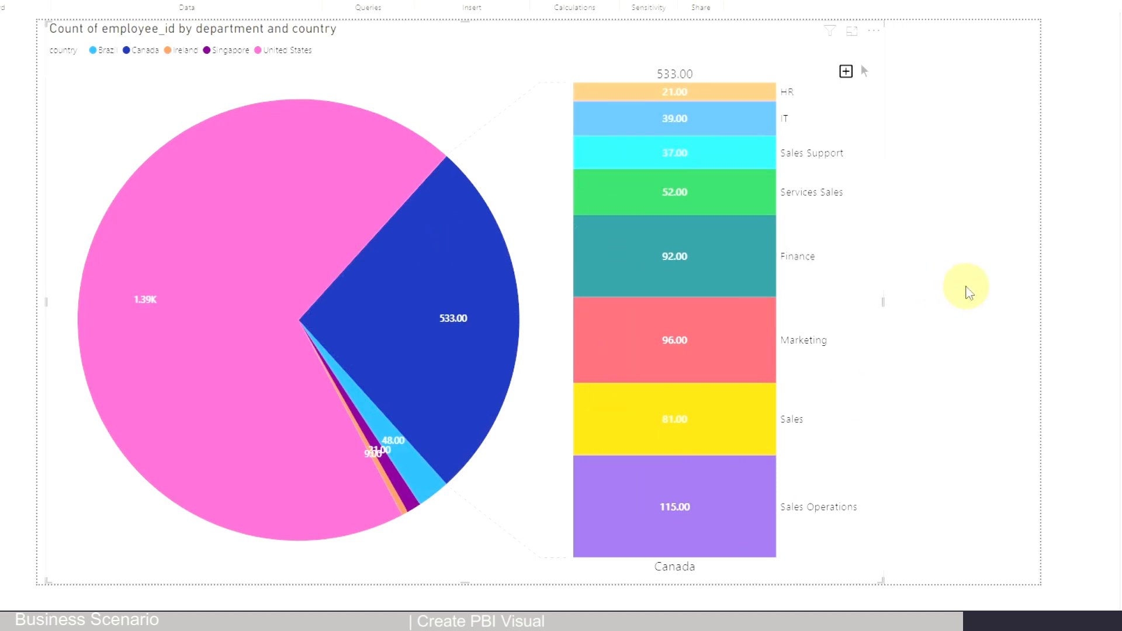
mouse_move(308, 552)
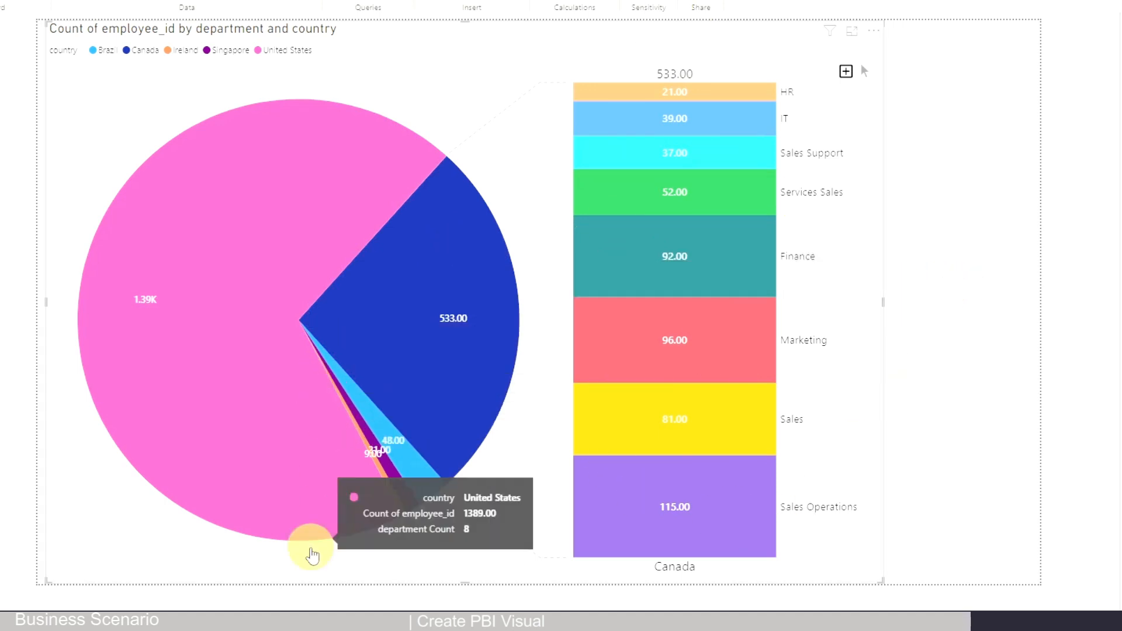
mouse_move(633, 353)
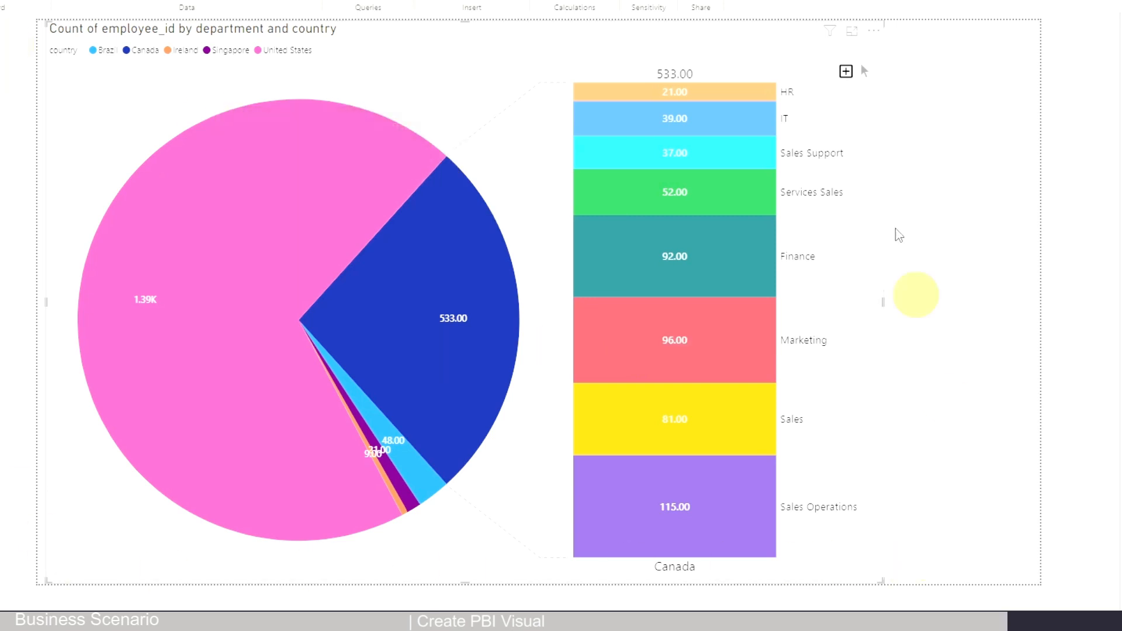
mouse_move(897, 85)
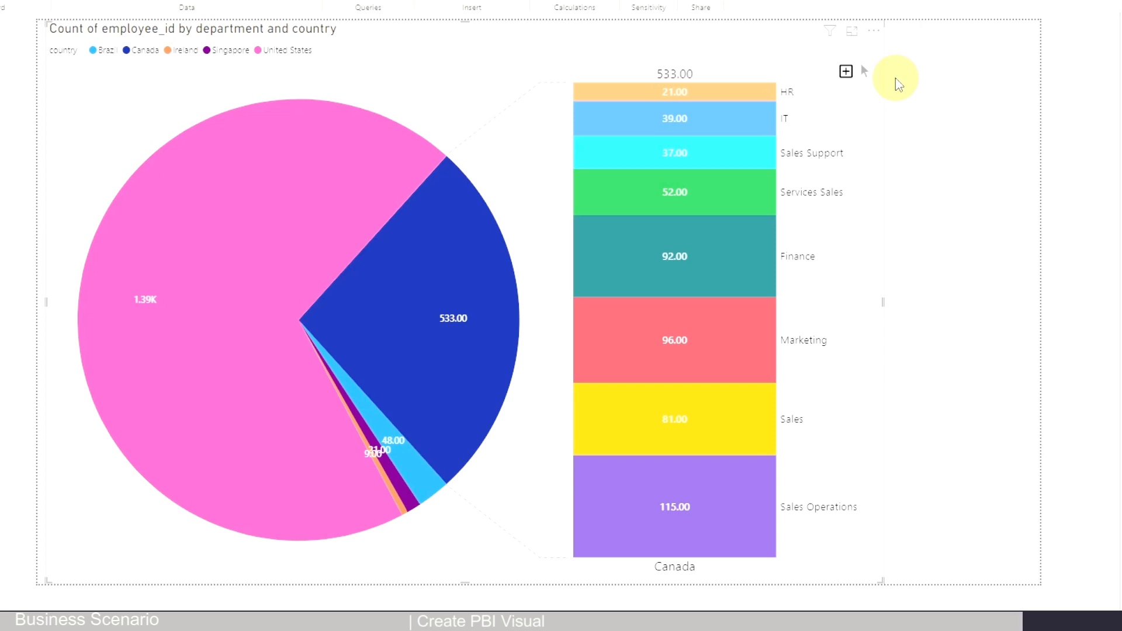
mouse_move(636, 587)
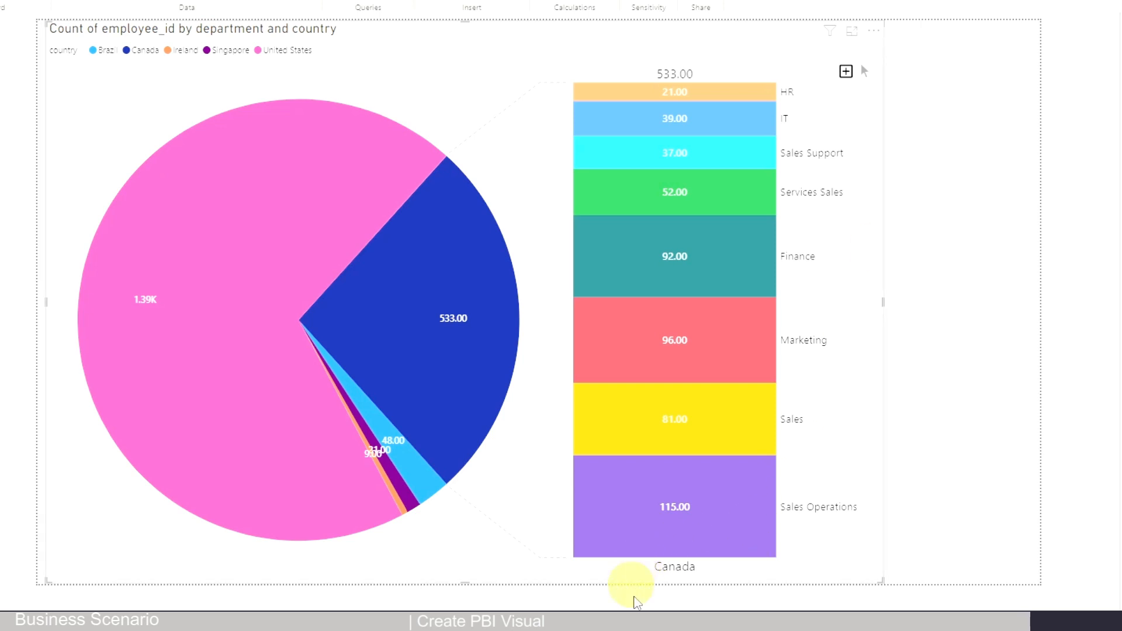
mouse_move(1019, 533)
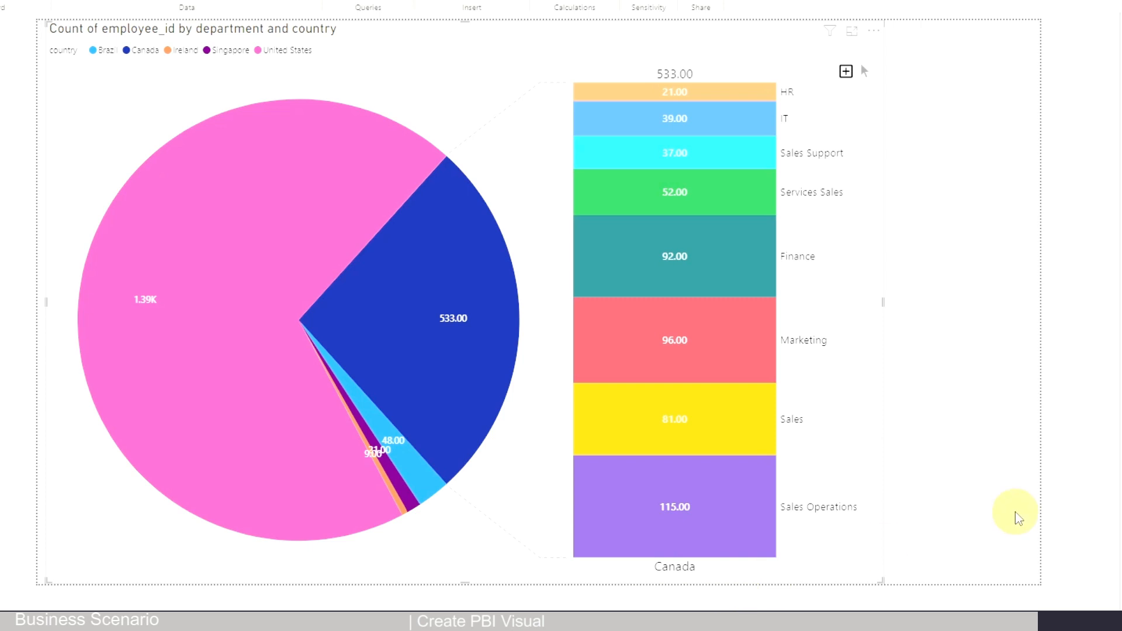
mouse_move(902, 494)
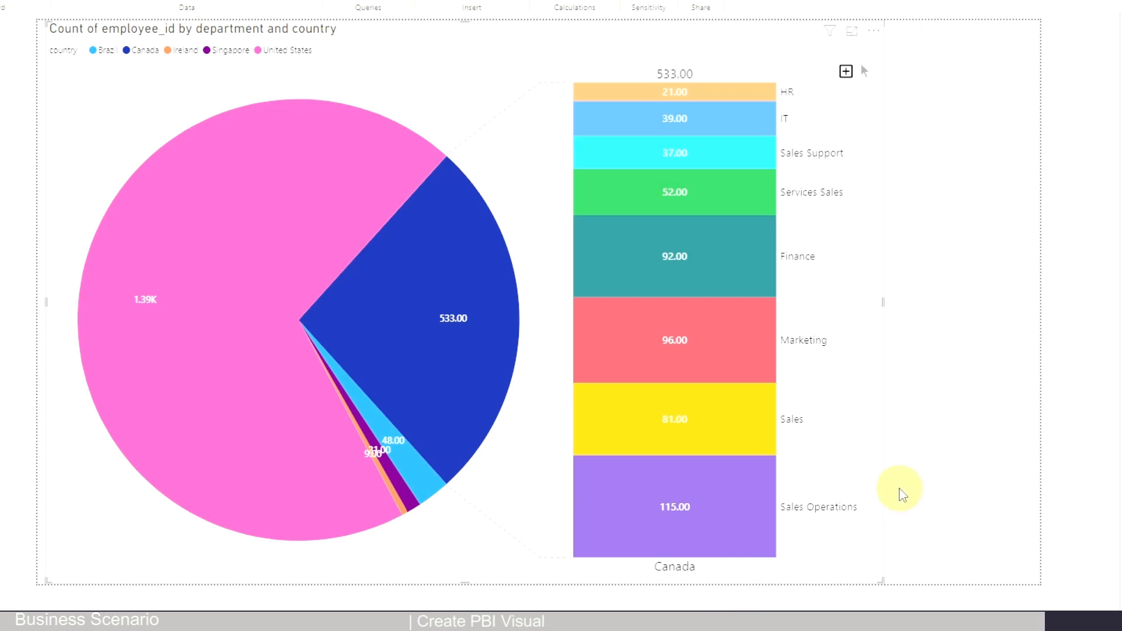